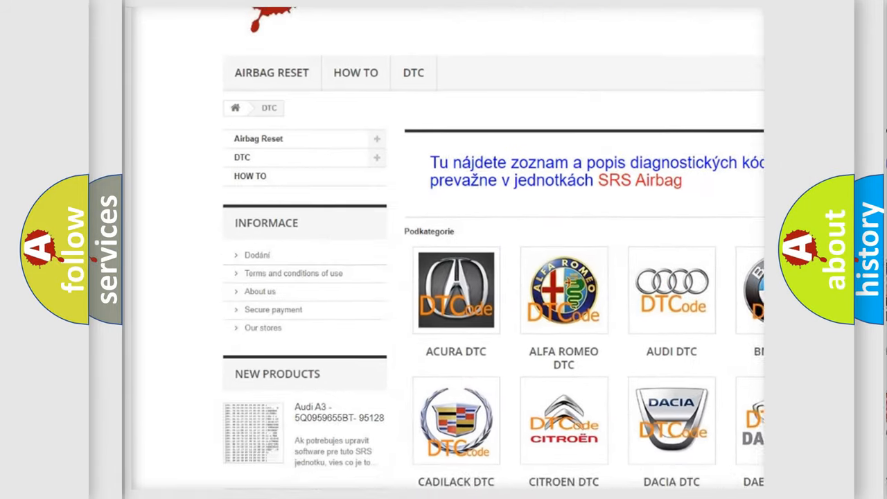
{"action": "scroll", "scroll_direction": "down", "scroll_amount": 3}
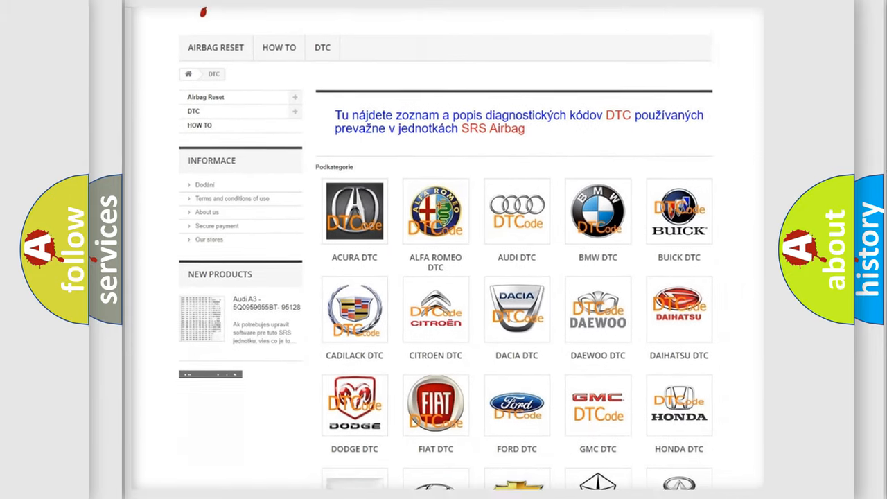
{"action": "scroll", "scroll_direction": "down", "scroll_amount": 3}
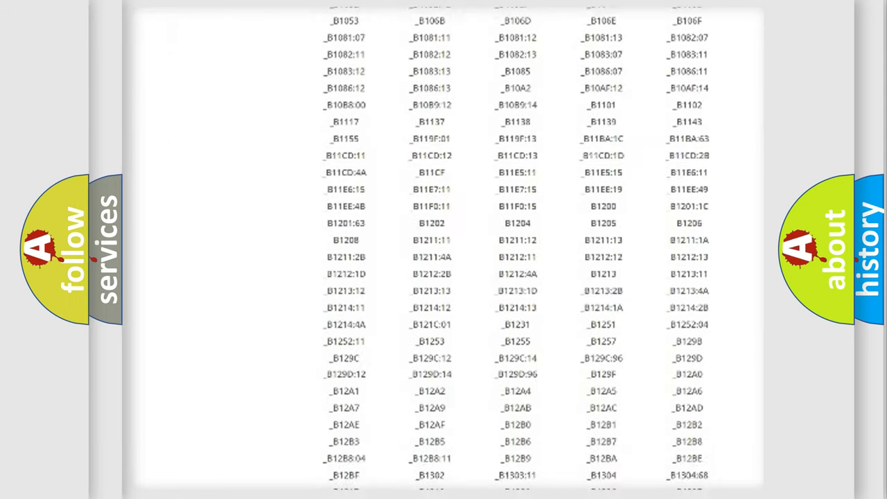
{"action": "scroll", "scroll_direction": "down", "scroll_amount": 3}
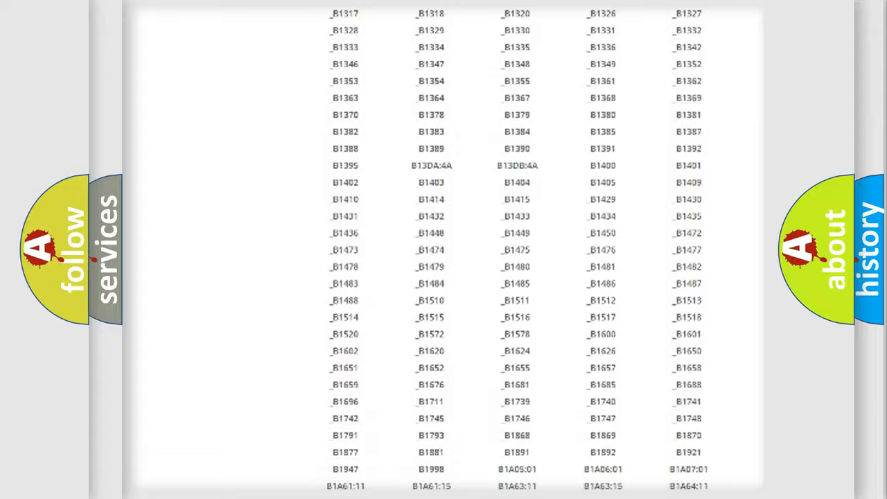